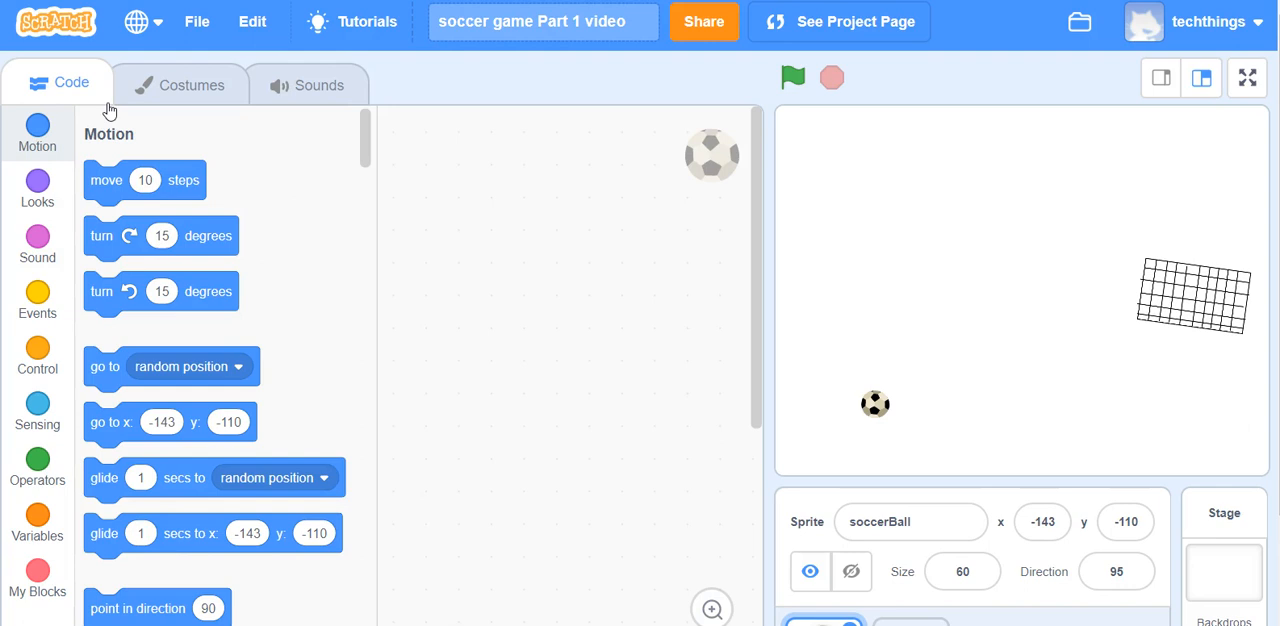
mouse_move(411, 162)
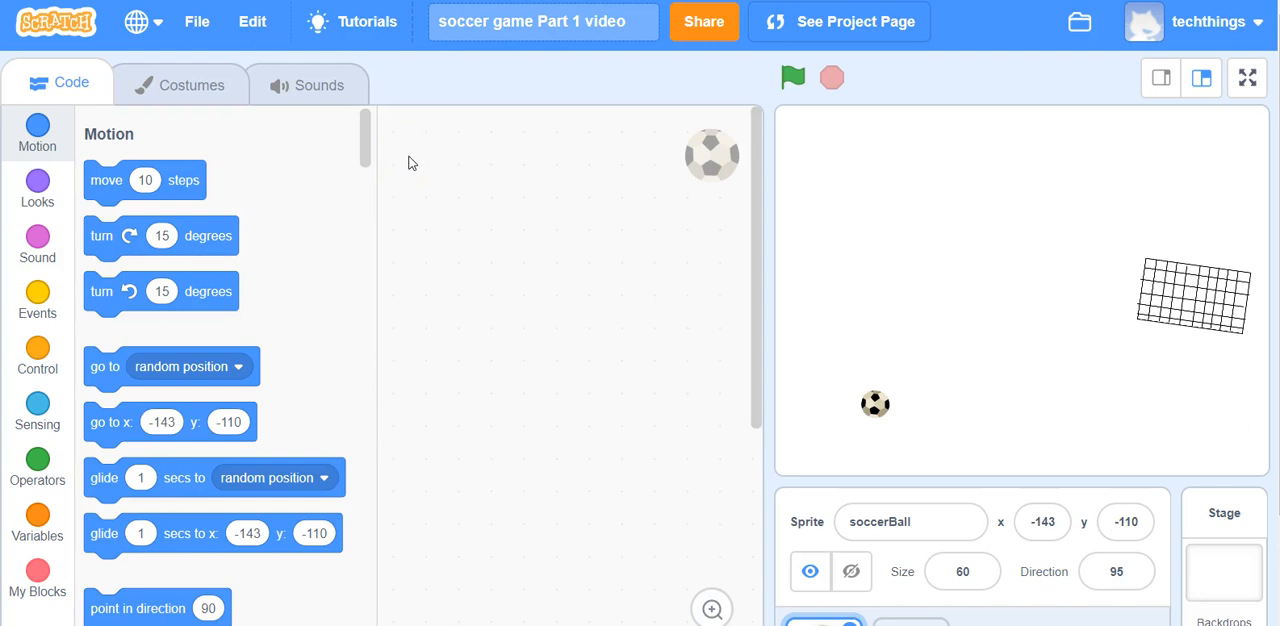
Look over the net sprite and return to the soccerBall sprite.
scroll("down", 3)
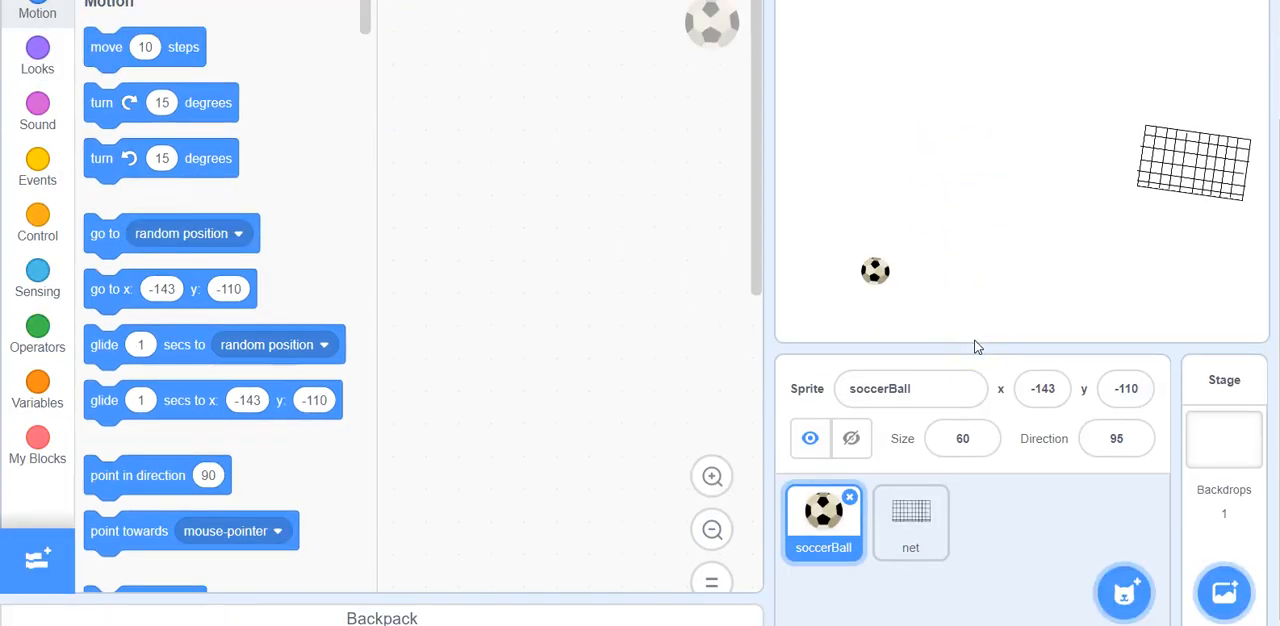
left_click(910, 523)
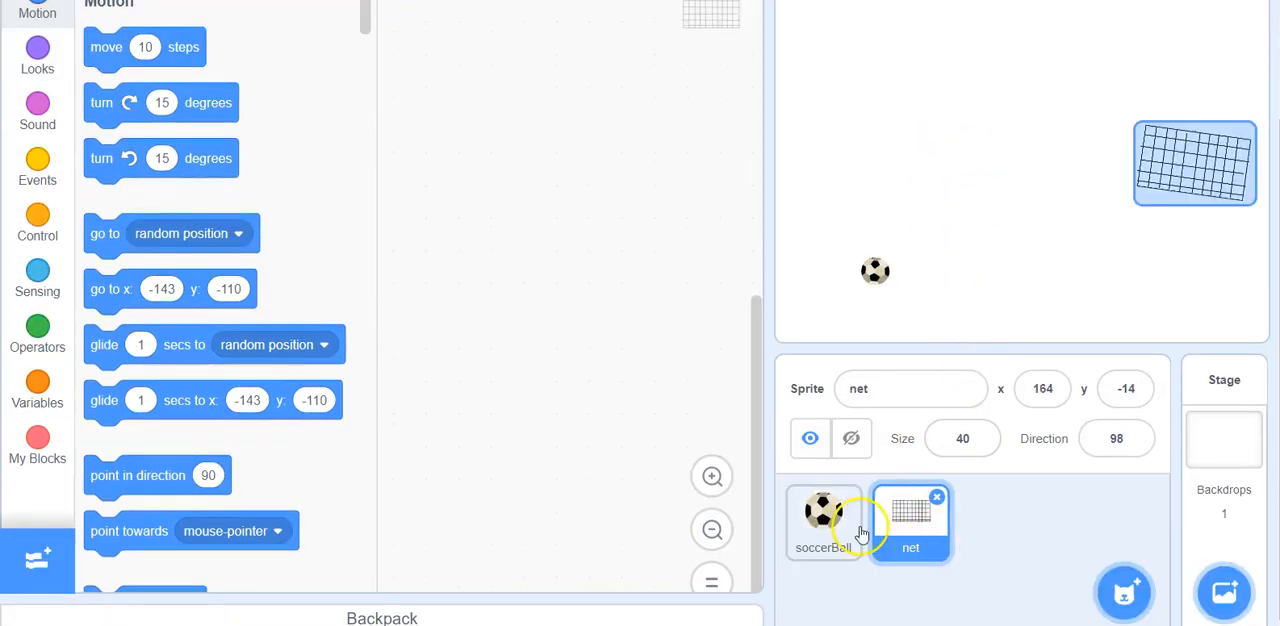
left_click(911, 520)
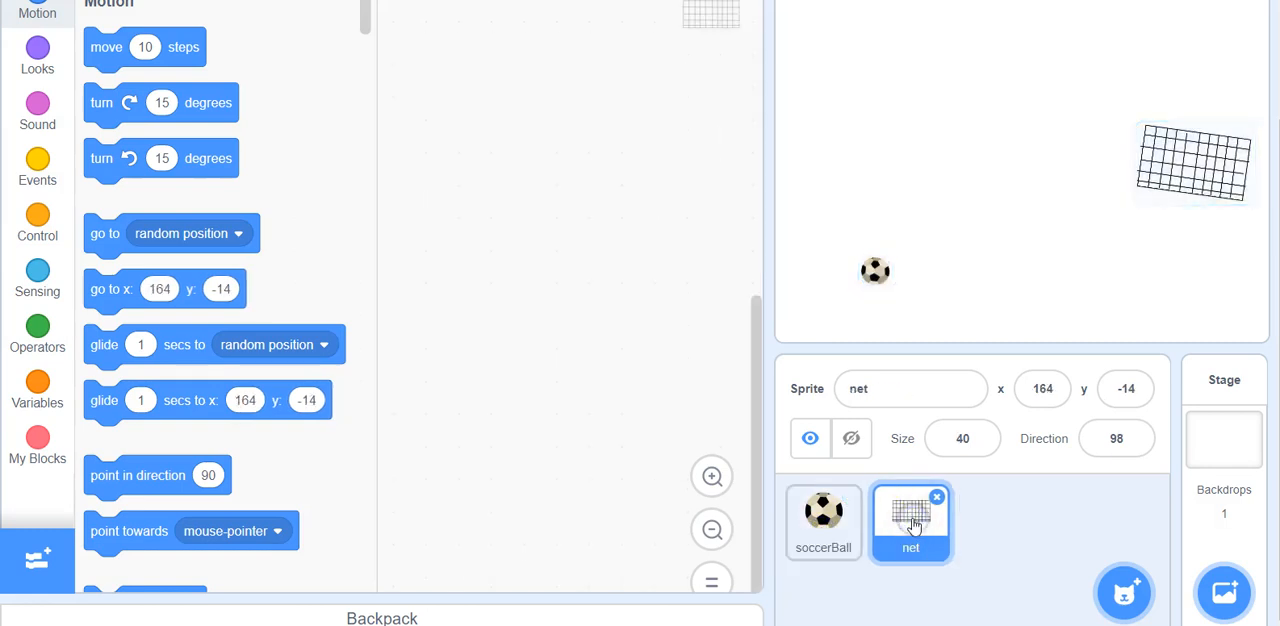
left_click(823, 523)
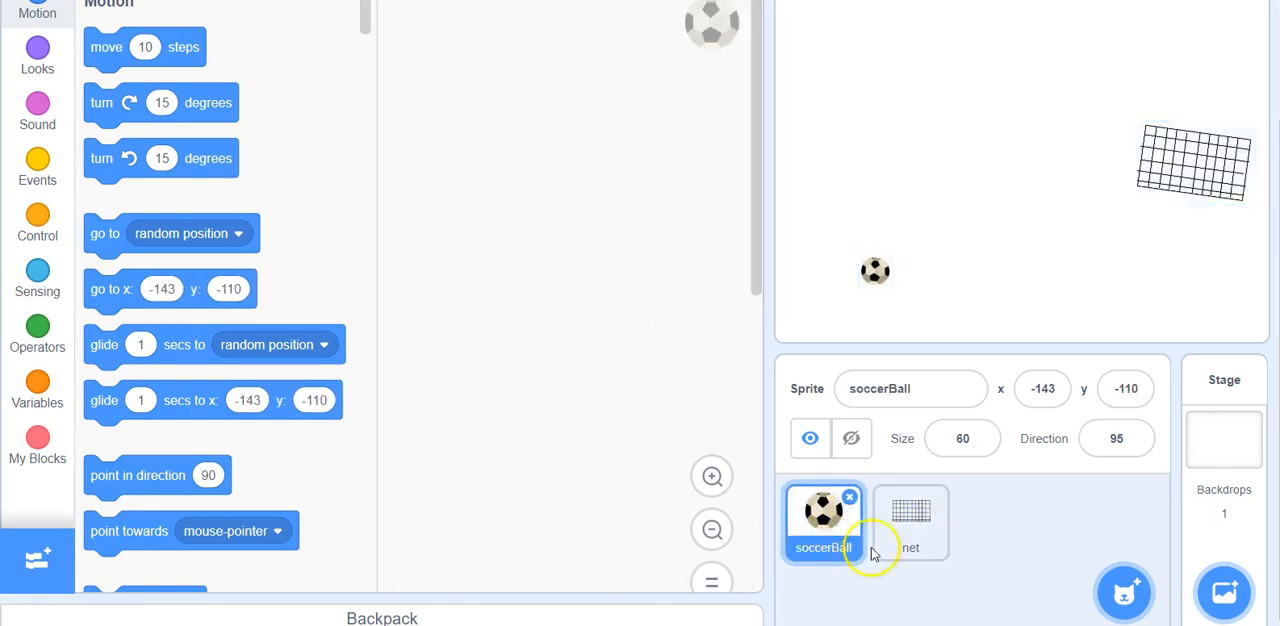
mouse_move(590, 316)
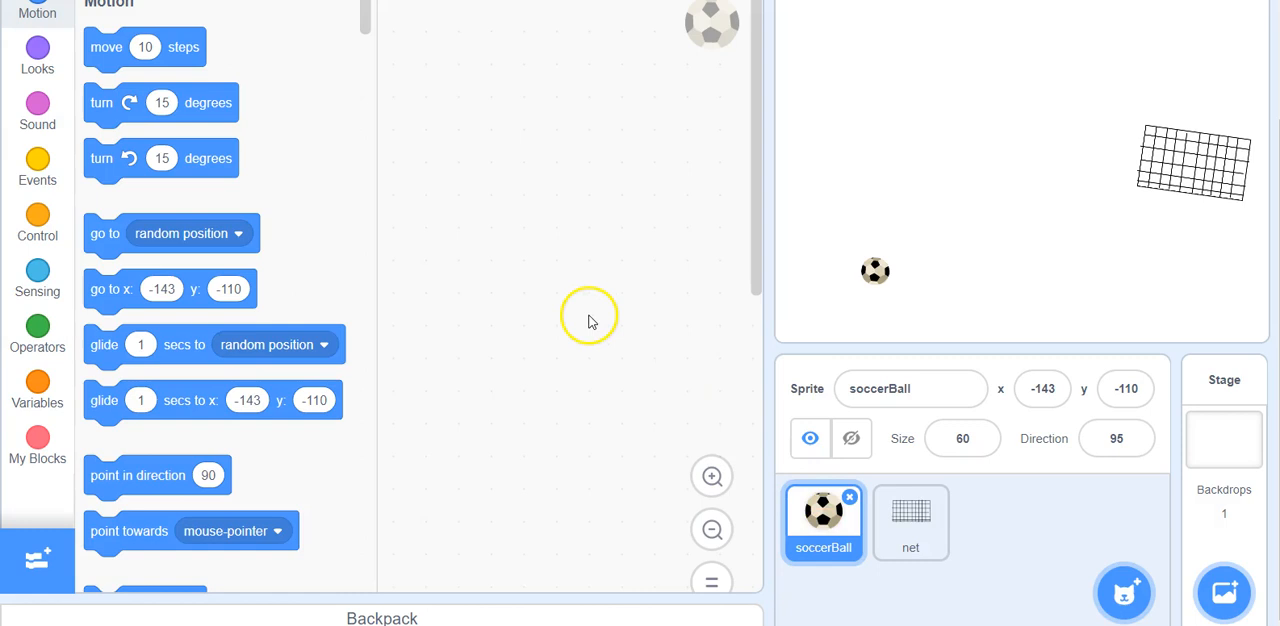
mouse_move(816, 182)
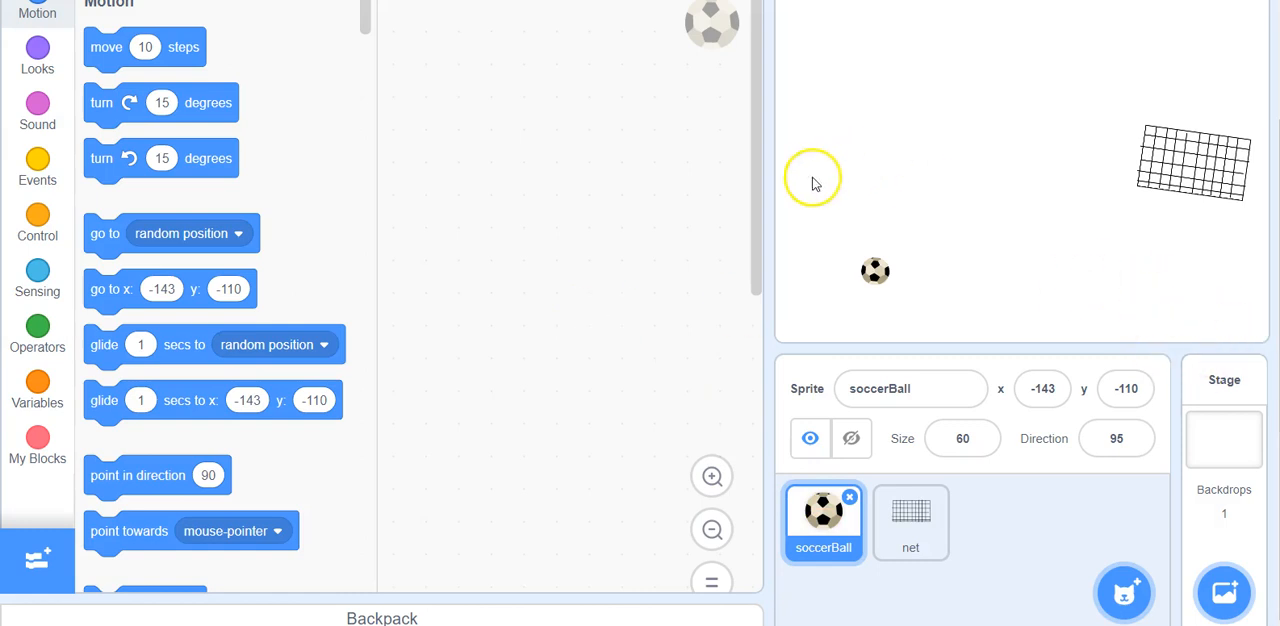
mouse_move(1272, 340)
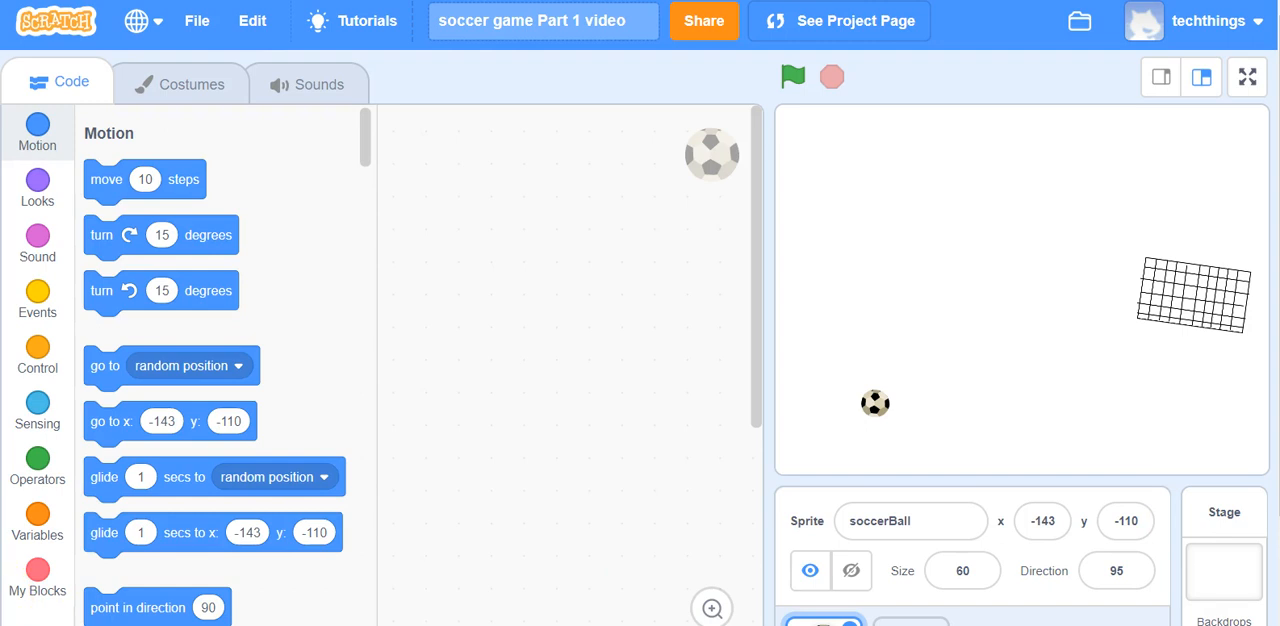
Add the Video Sensing extension so the webcam image shows on the stage.
scroll("down", 3)
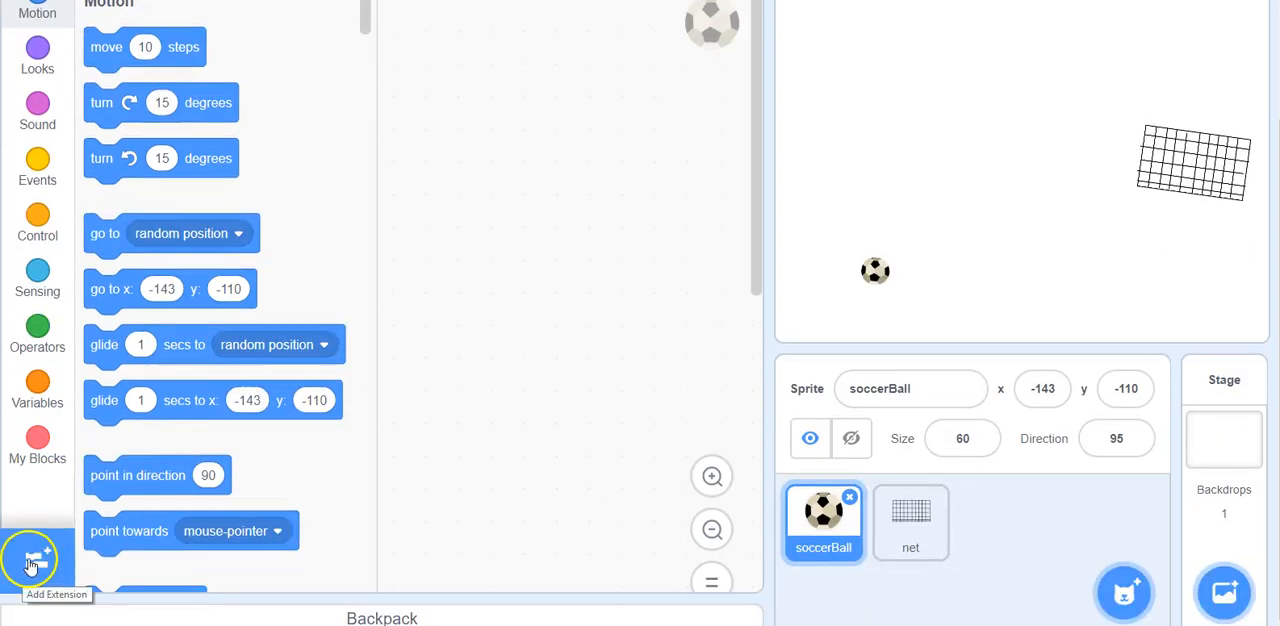
left_click(33, 559)
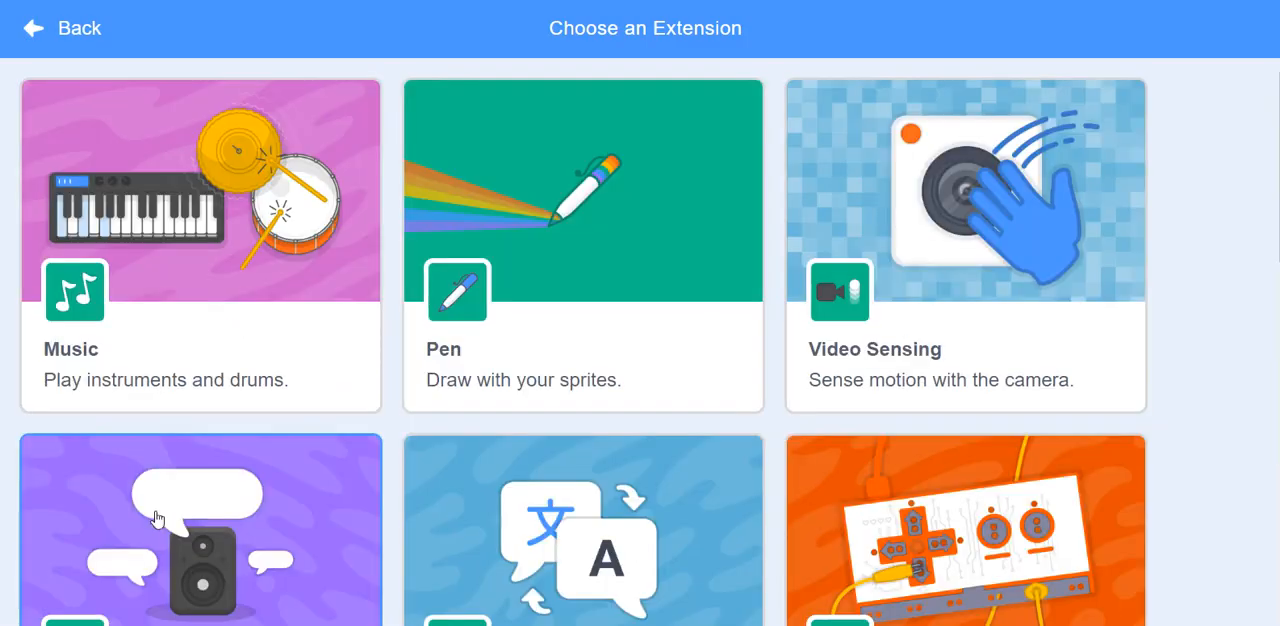
left_click(966, 245)
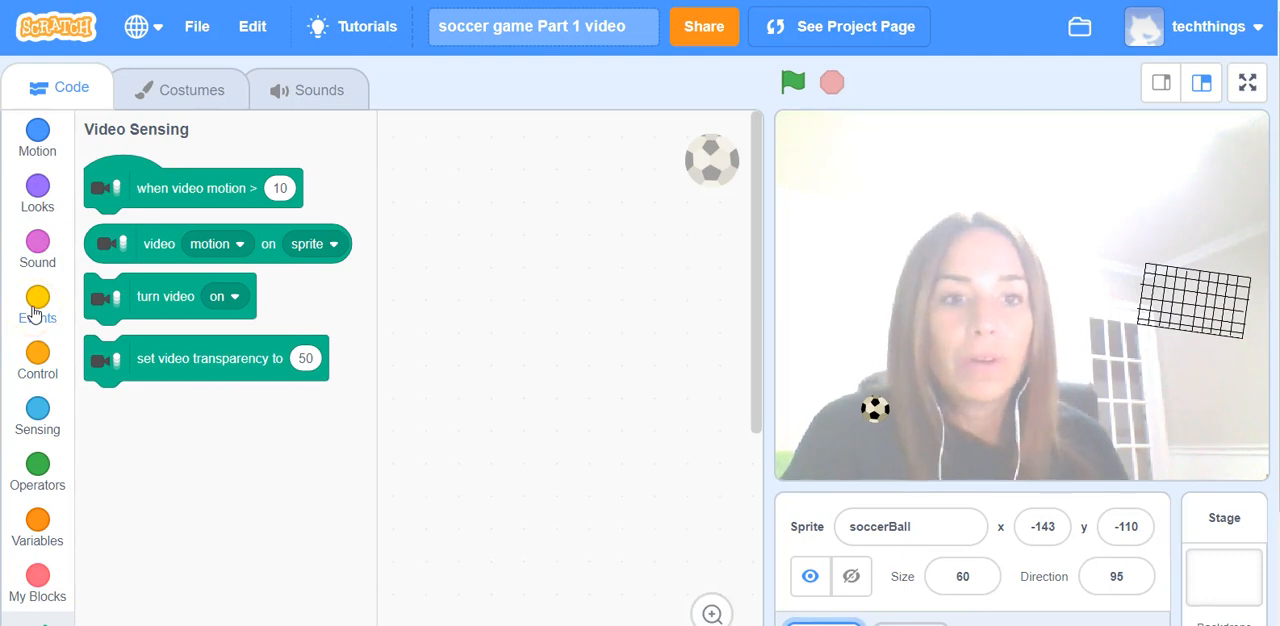
Build a green-flag script with a forever loop holding an empty if-then block.
left_click(37, 302)
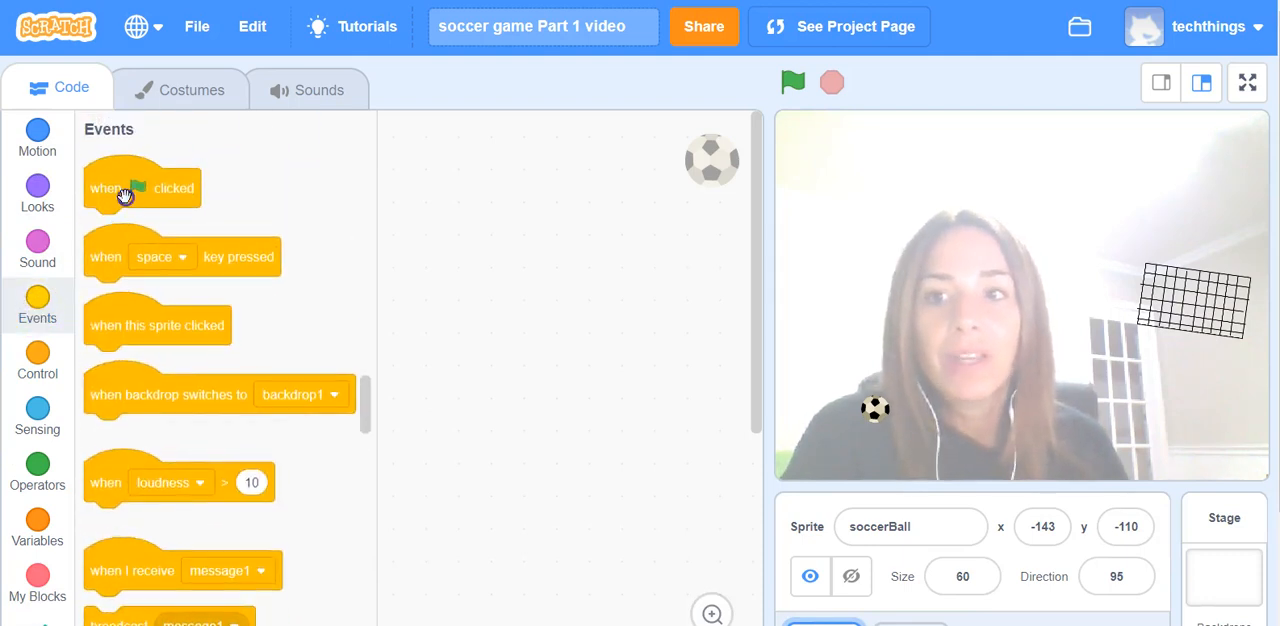
left_click_drag(125, 188, 450, 173)
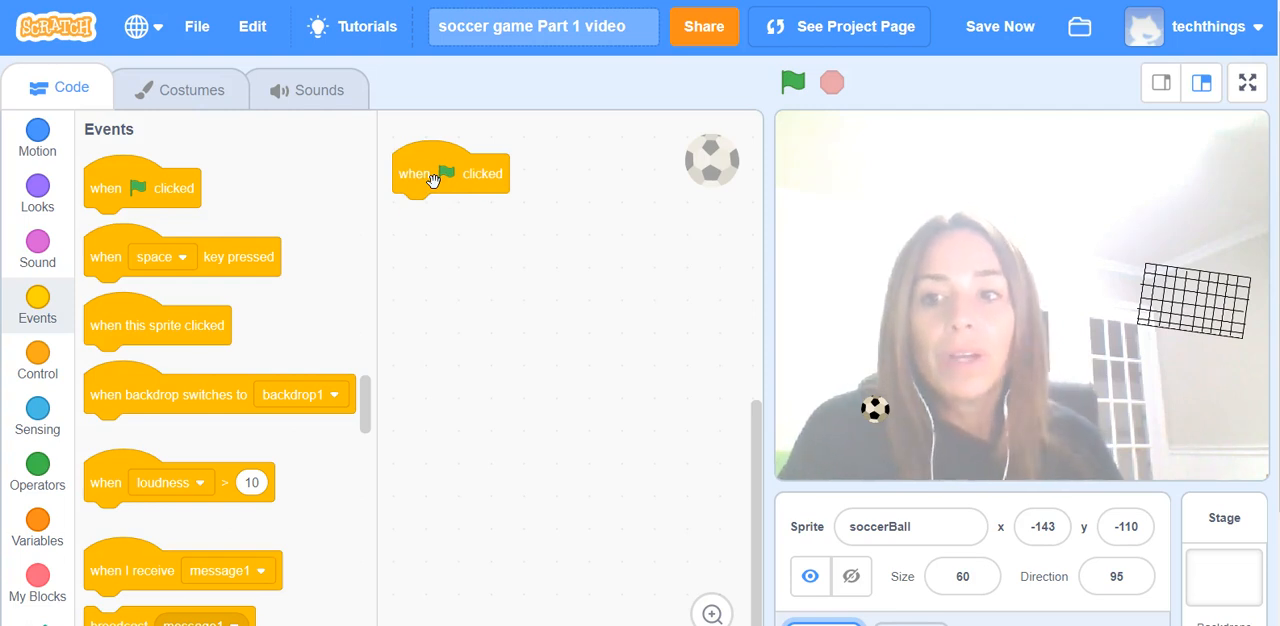
left_click(37, 360)
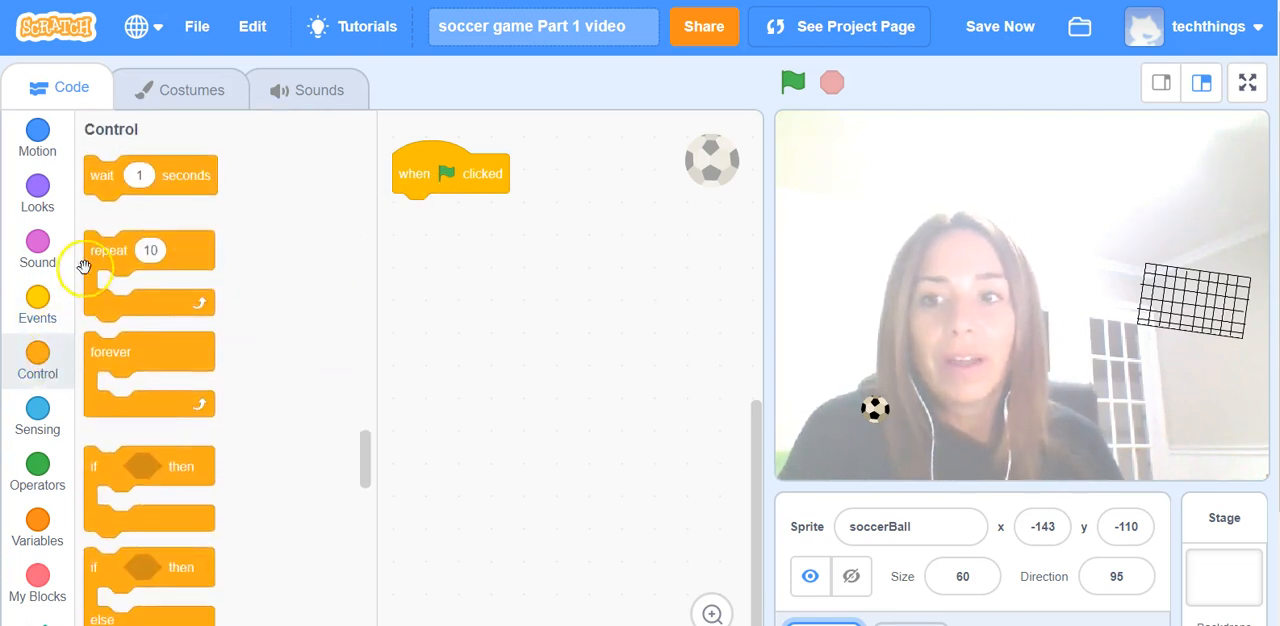
left_click_drag(110, 351, 430, 215)
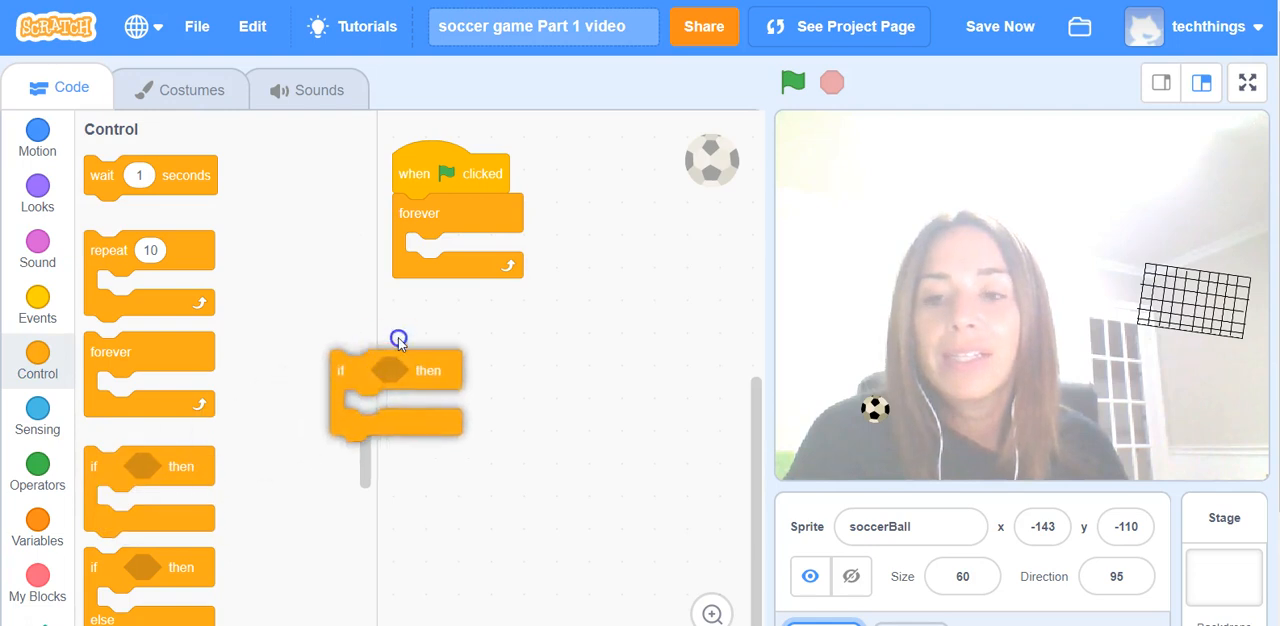
left_click_drag(395, 370, 465, 252)
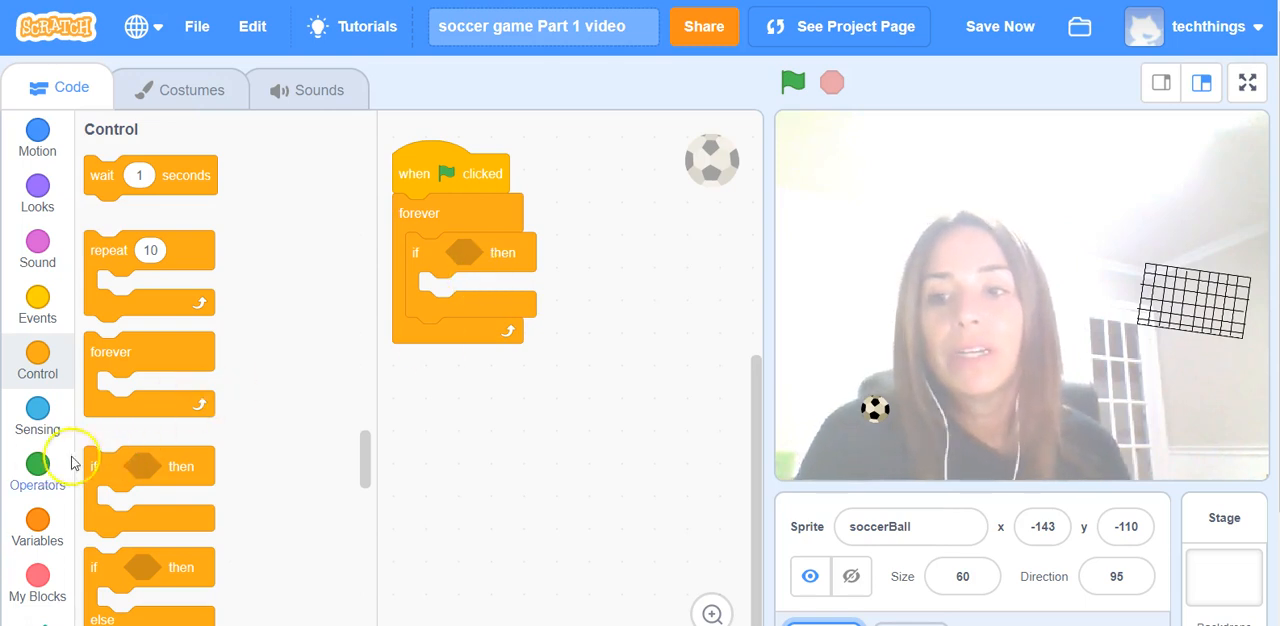
Make the if condition 'video motion on sprite > 10'.
left_click(37, 465)
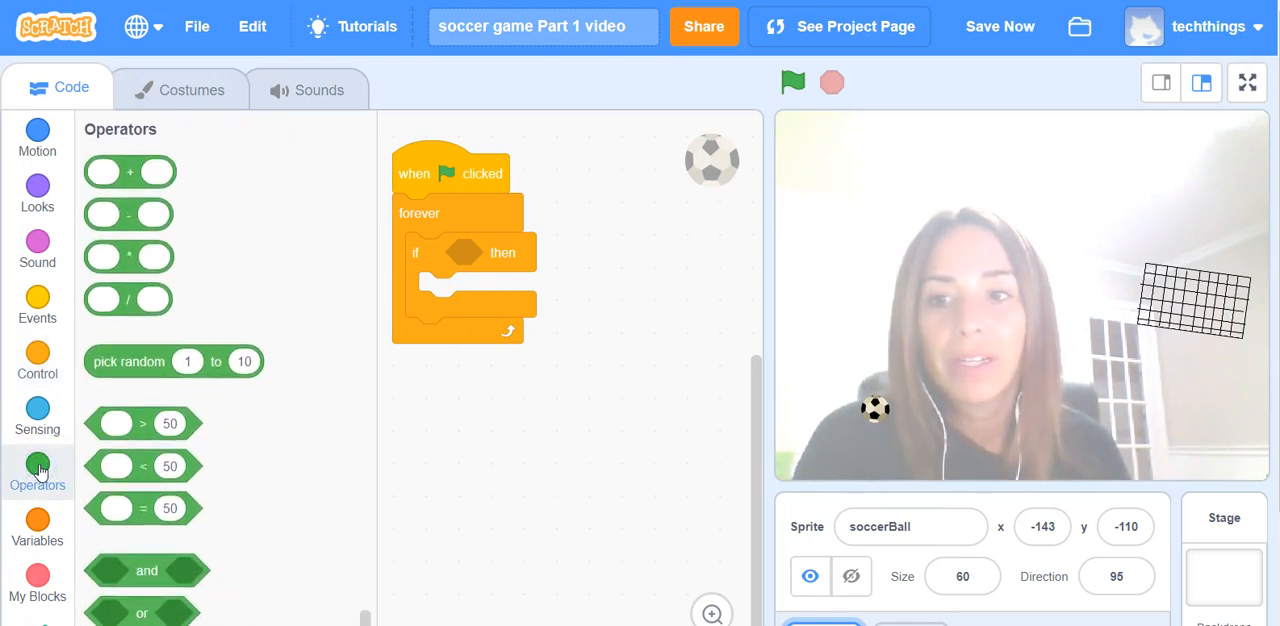
left_click_drag(142, 423, 470, 252)
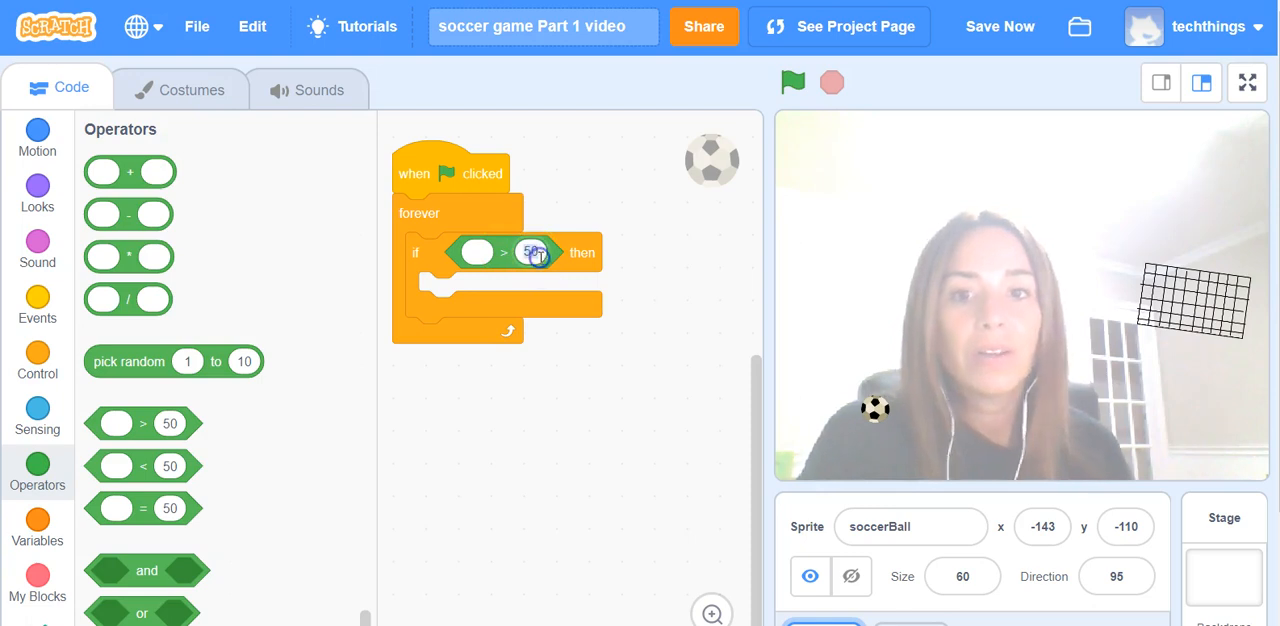
type("10")
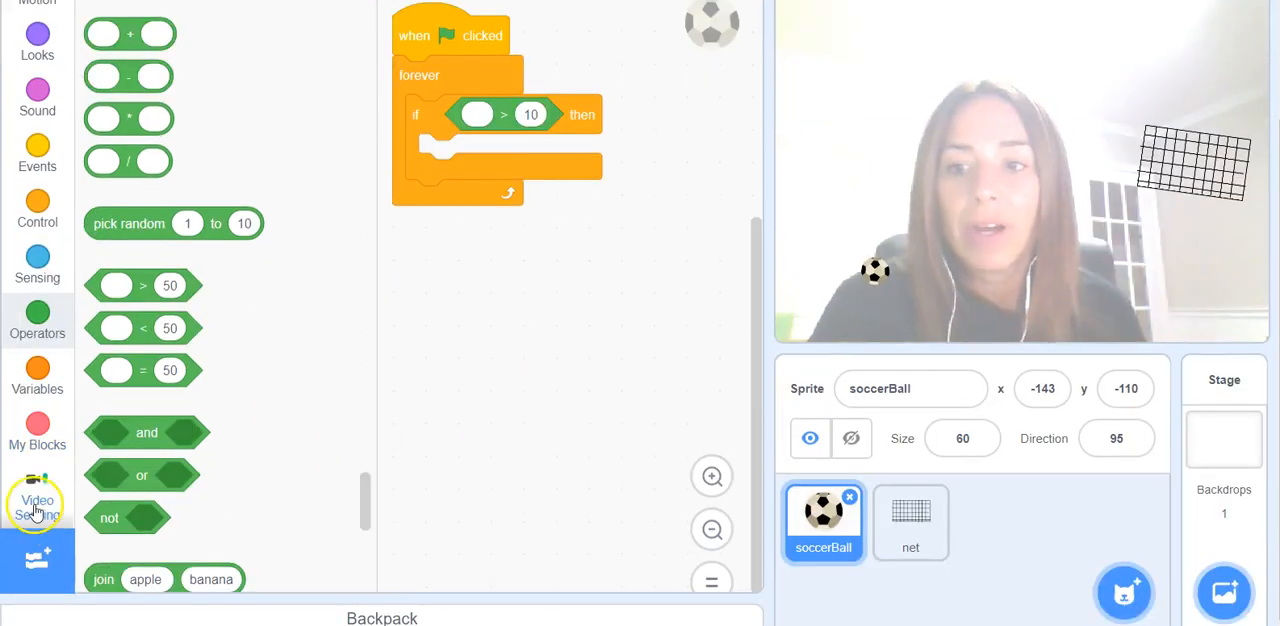
left_click(37, 497)
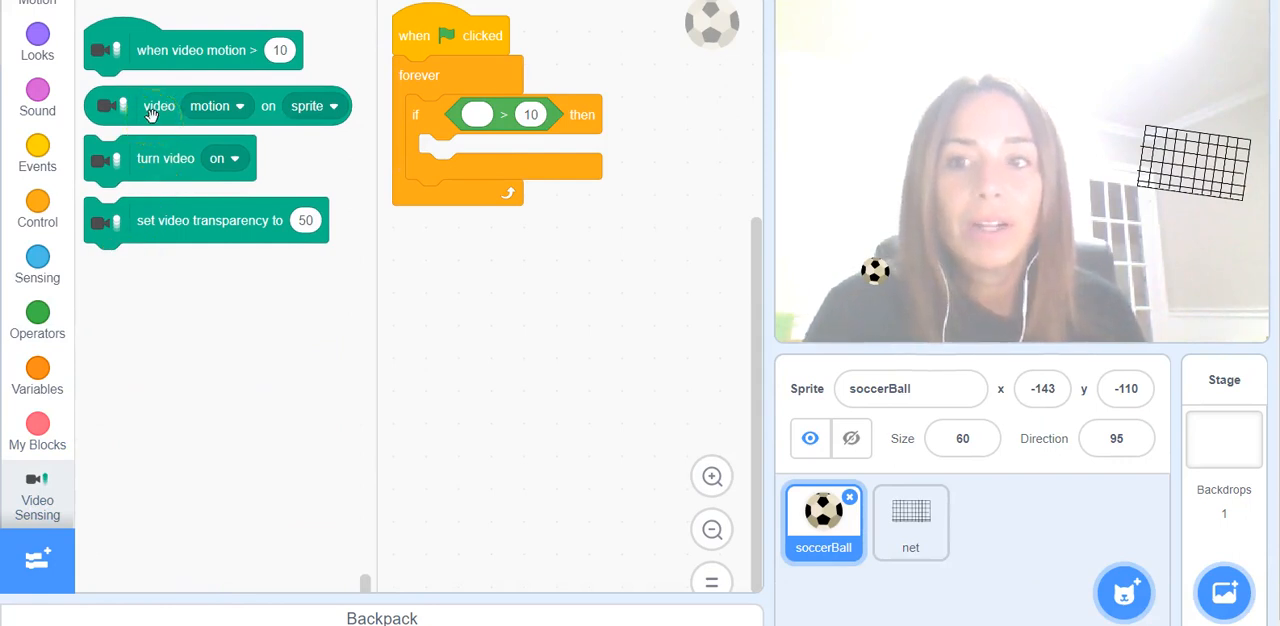
left_click_drag(158, 106, 541, 129)
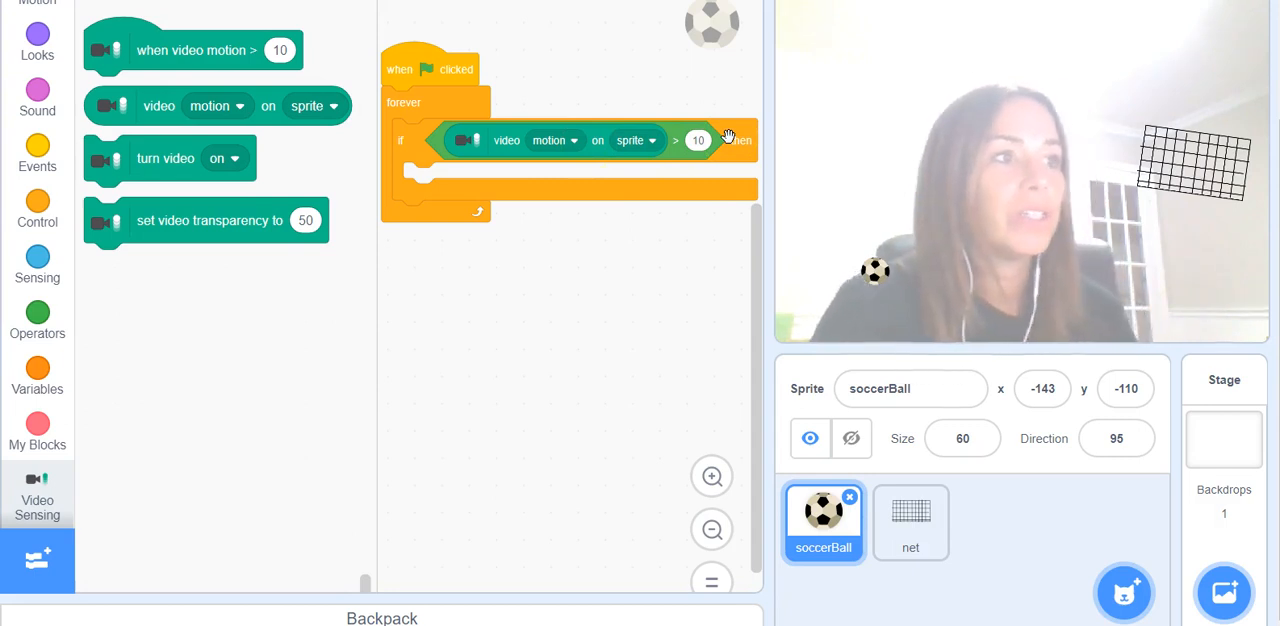
mouse_move(165, 285)
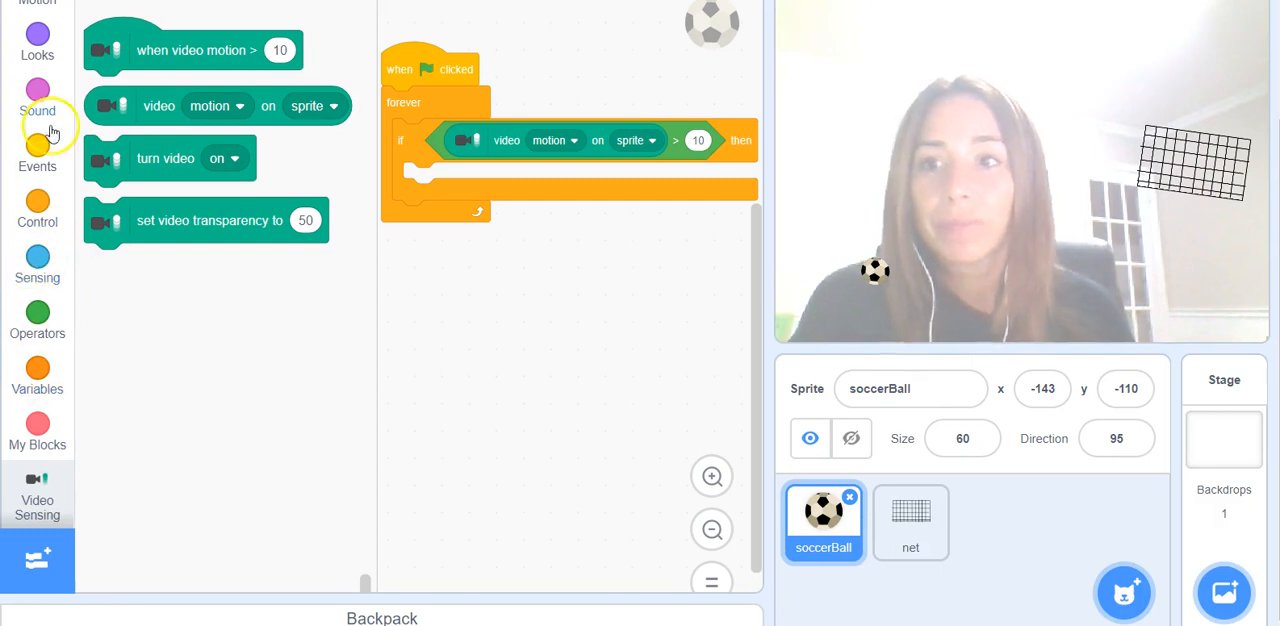
Inside the if, add 'point in direction (video direction on sprite)'.
left_click(37, 12)
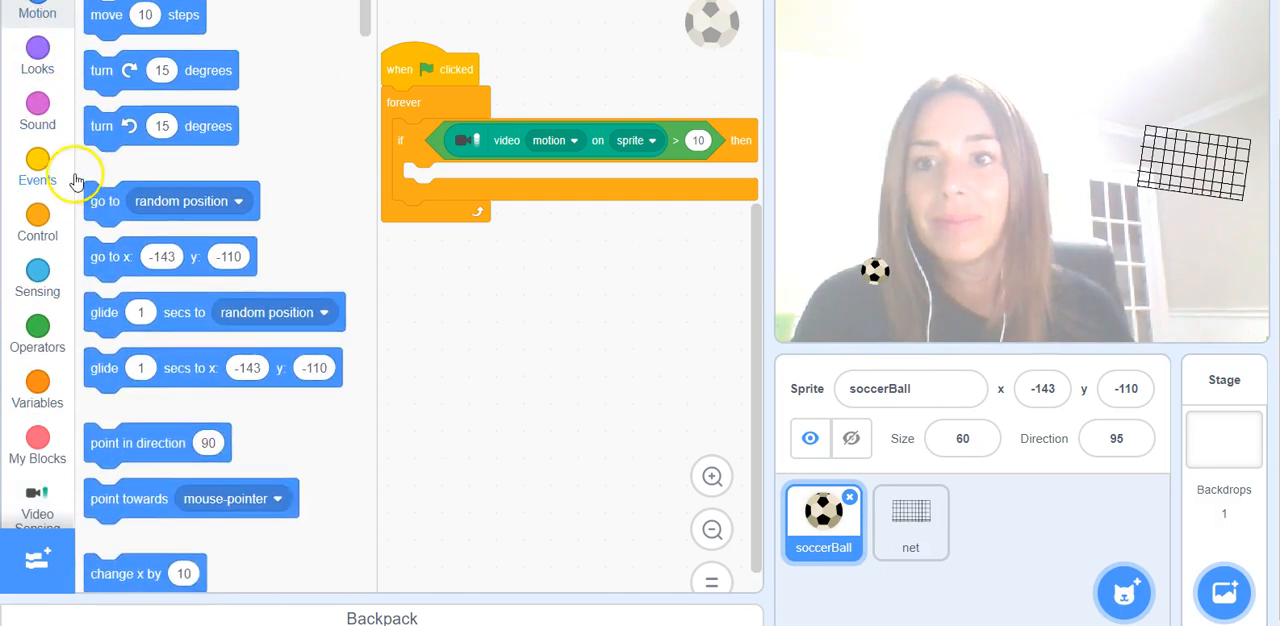
left_click_drag(137, 443, 442, 205)
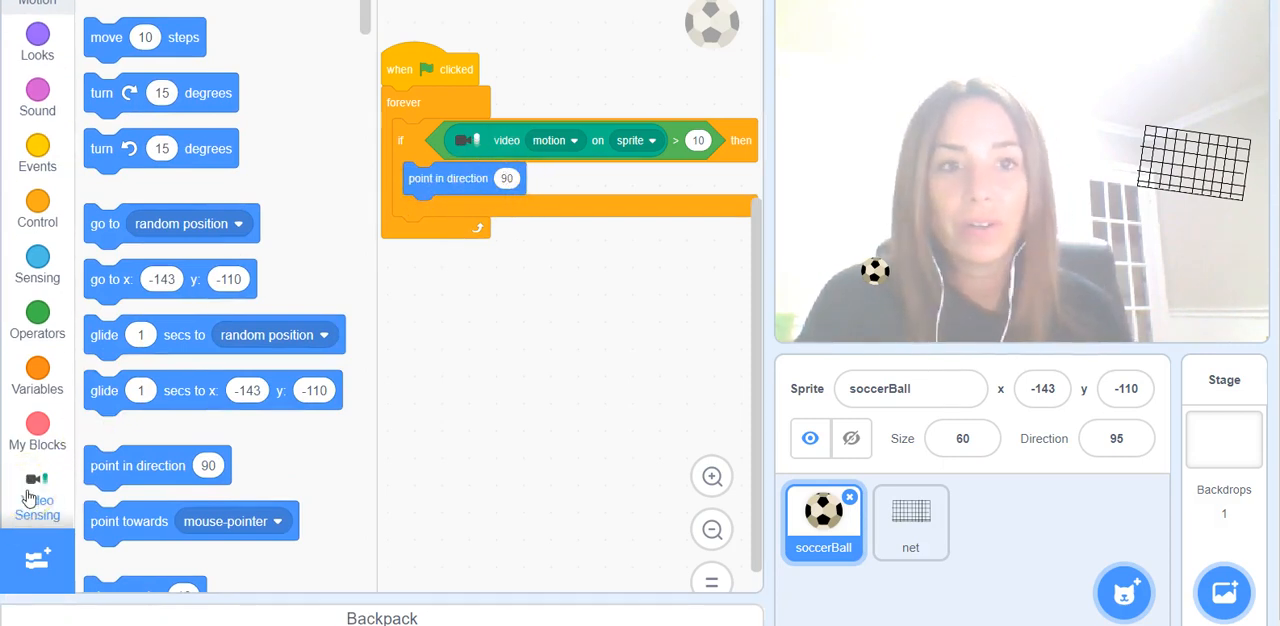
left_click(37, 480)
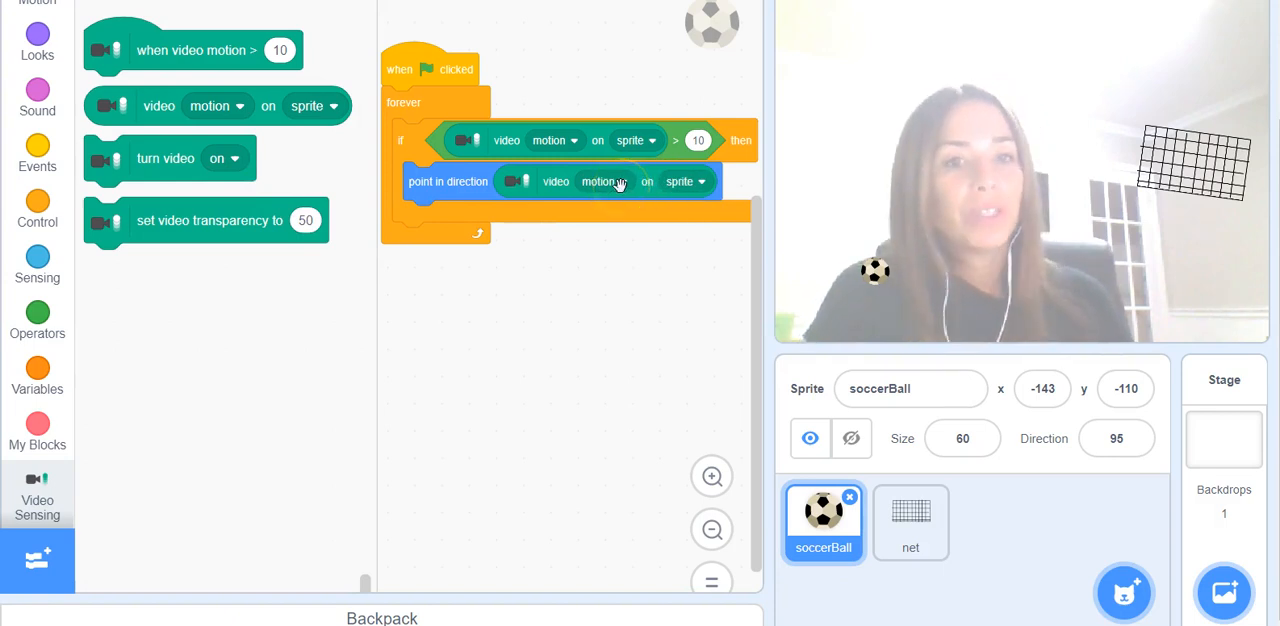
left_click(604, 181)
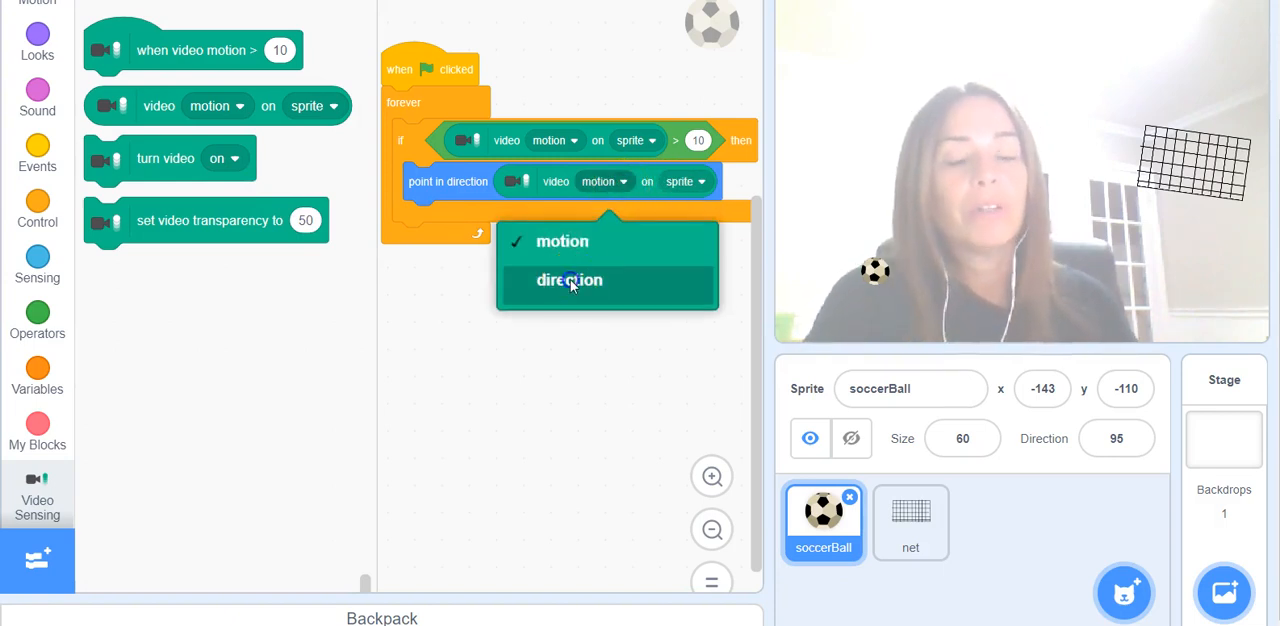
left_click(570, 280)
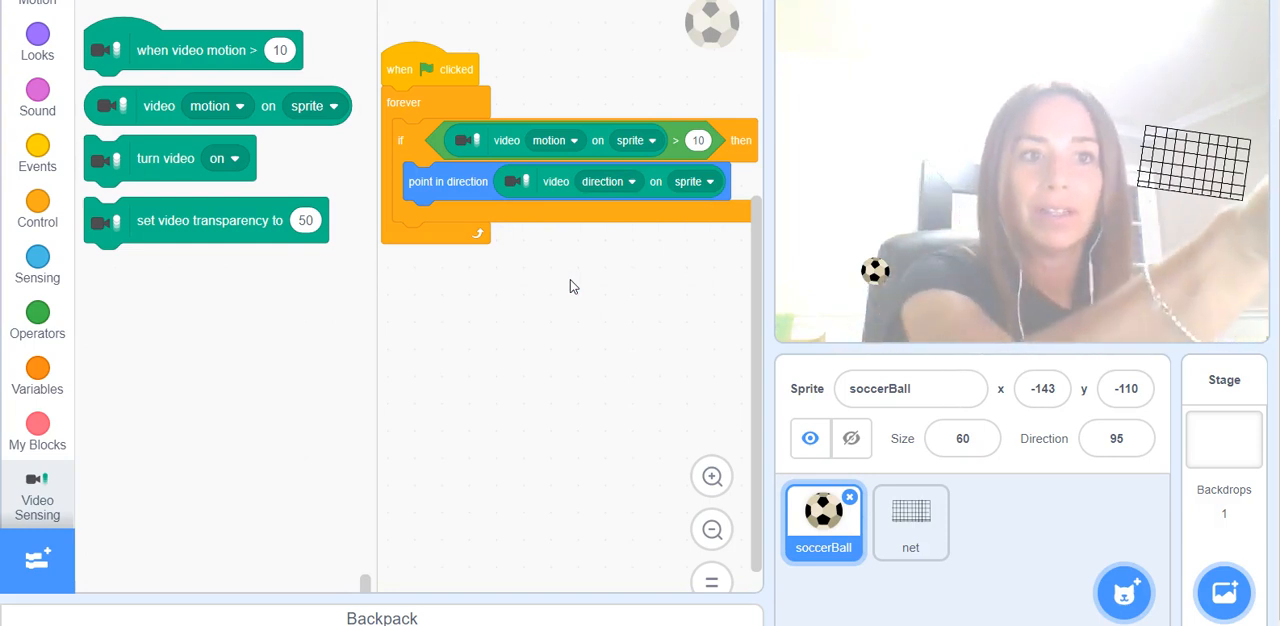
mouse_move(328, 305)
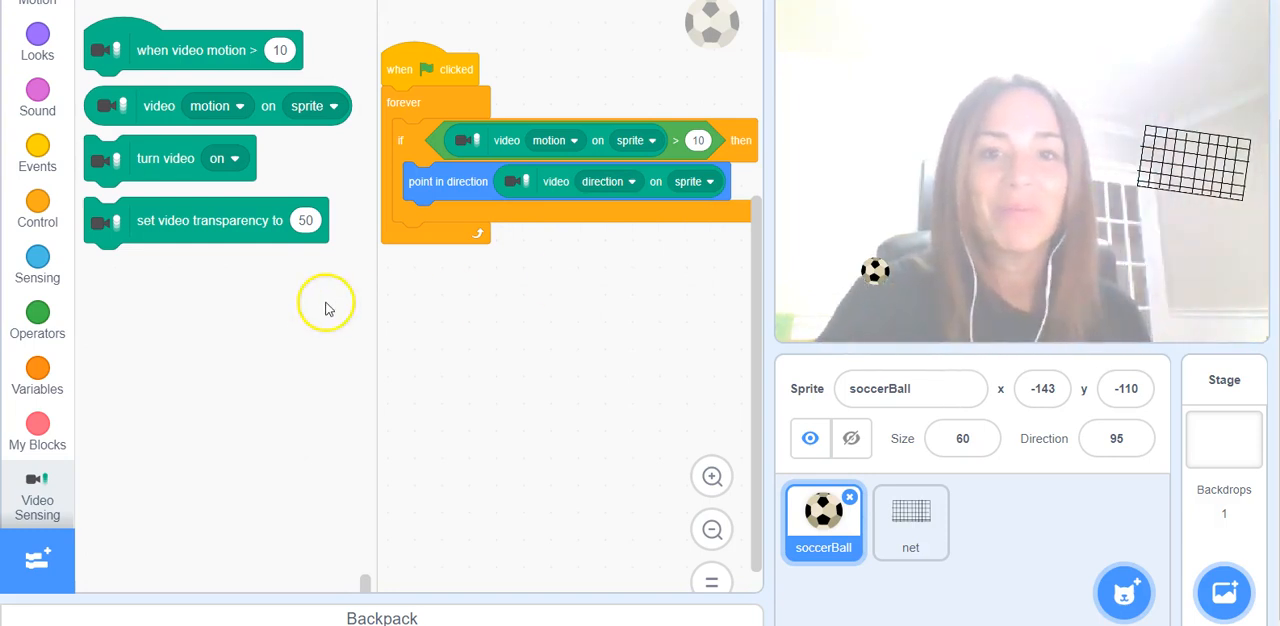
mouse_move(615, 190)
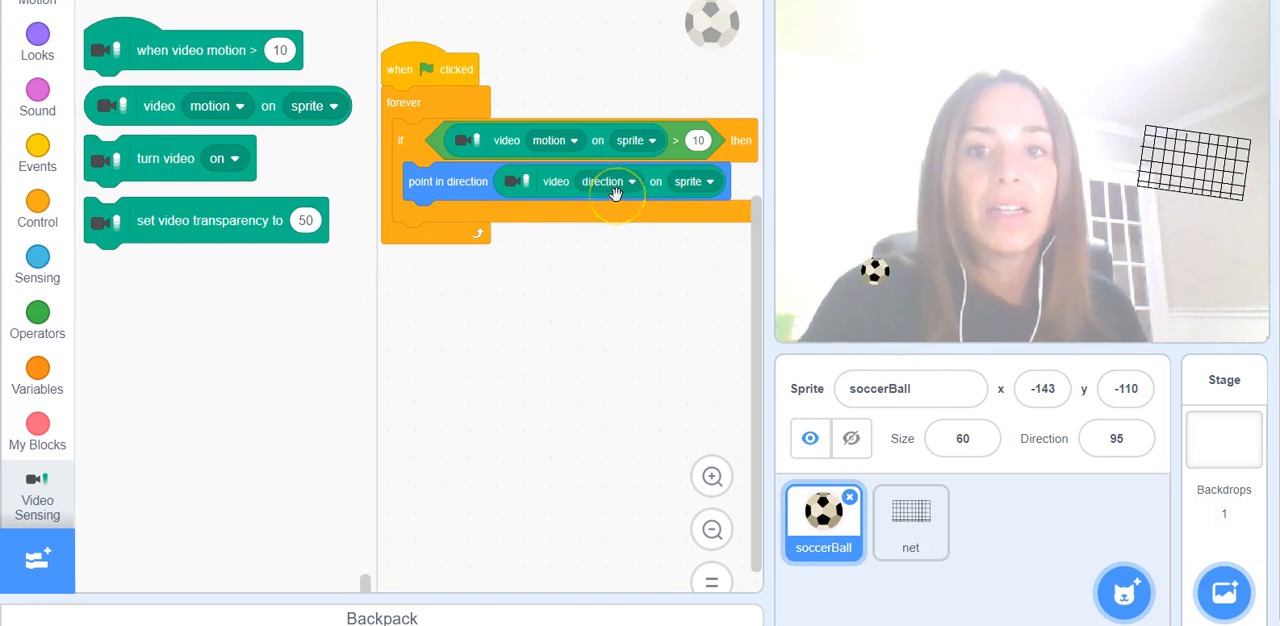
mouse_move(567, 342)
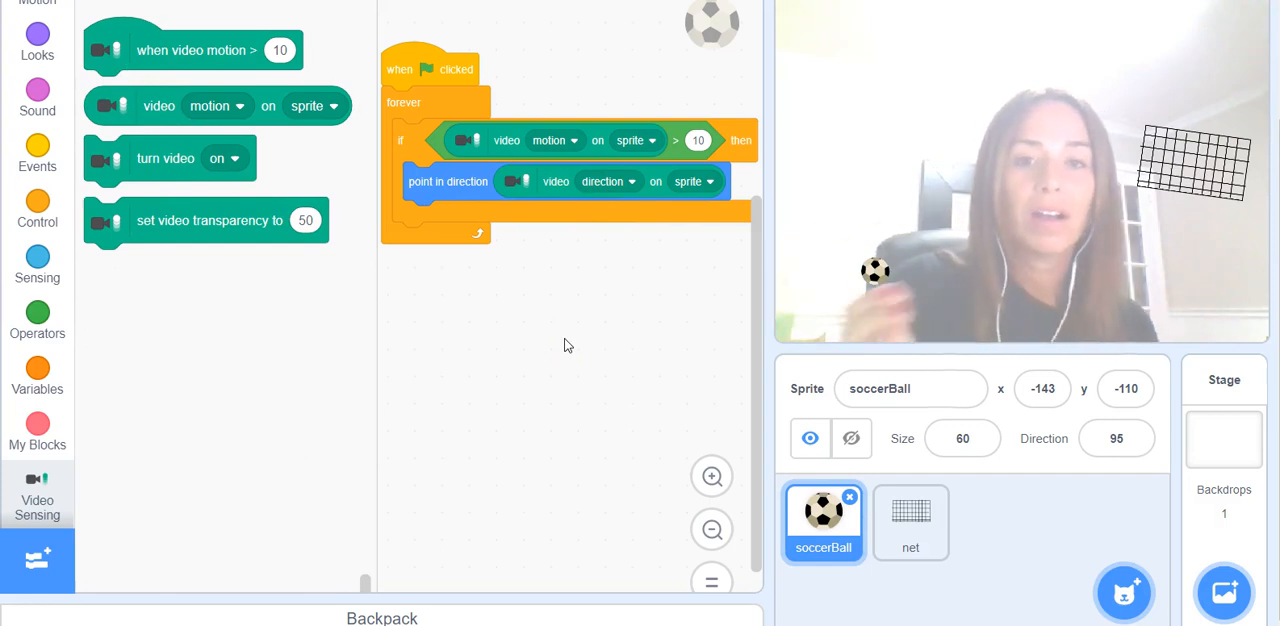
mouse_move(65, 166)
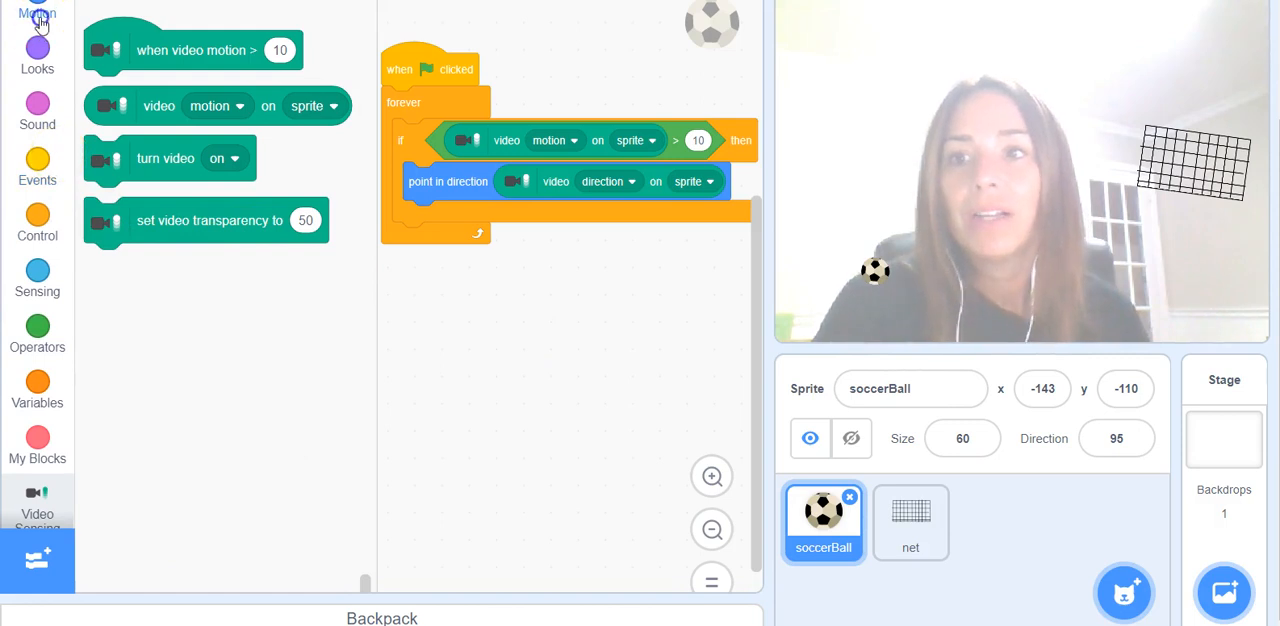
Add 'move 5 steps' and 'if on edge, bounce' after the direction block.
left_click(38, 10)
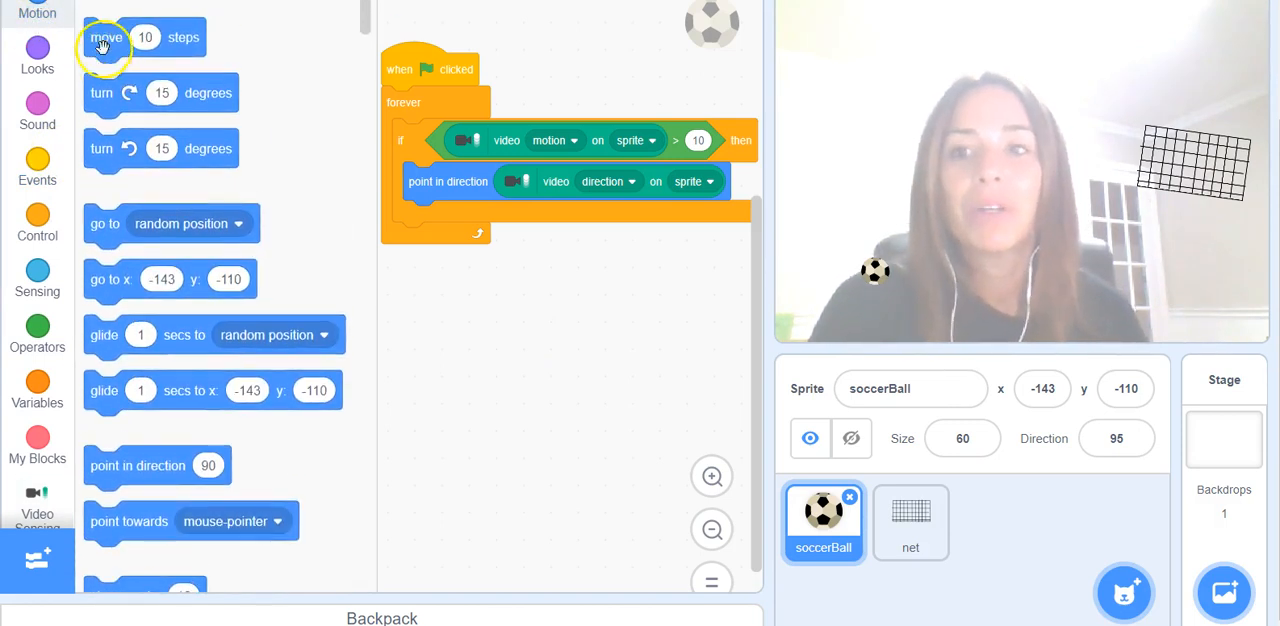
left_click_drag(106, 37, 460, 217)
type("5")
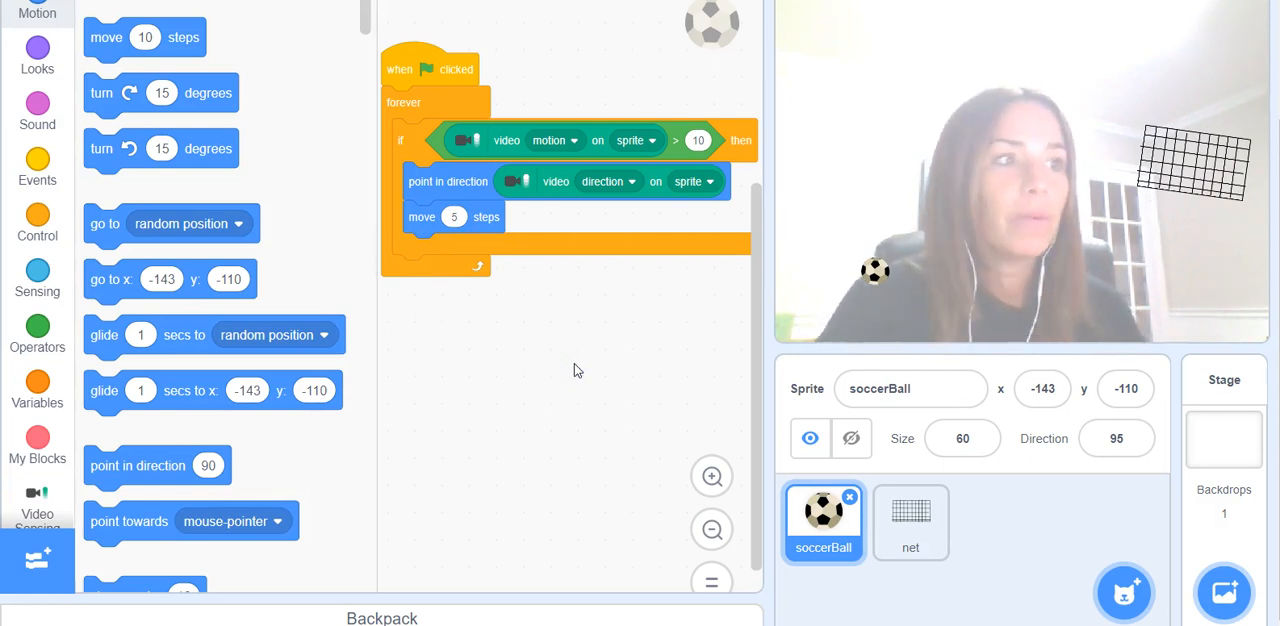
scroll("down", 3)
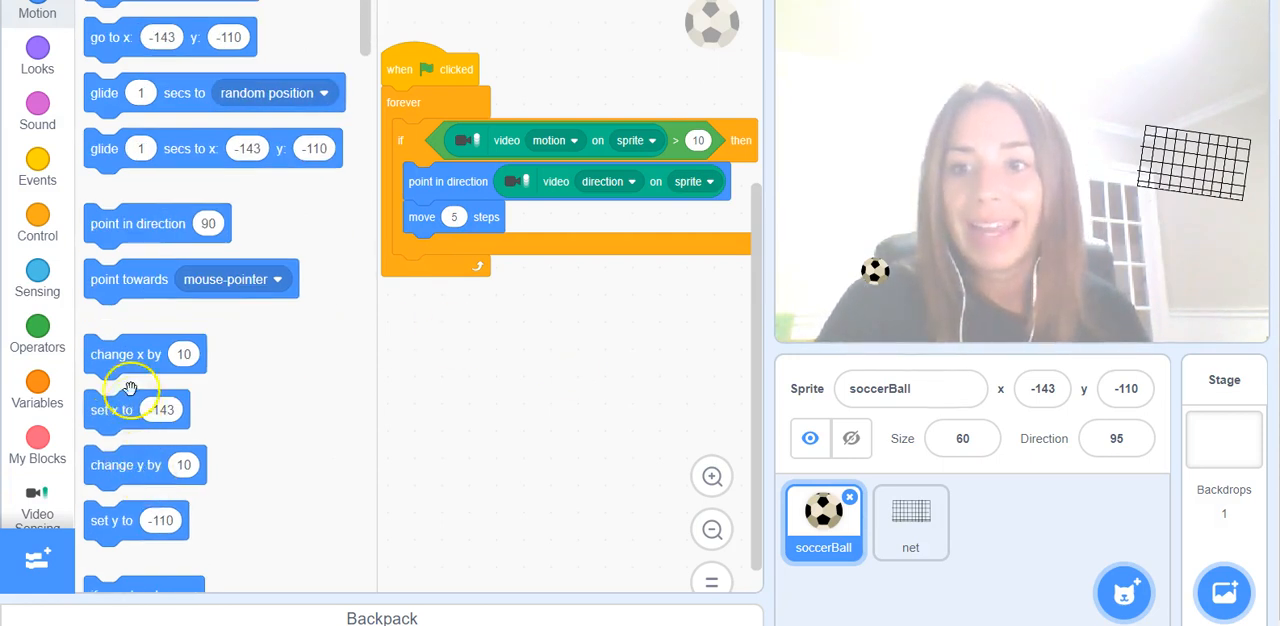
mouse_move(283, 487)
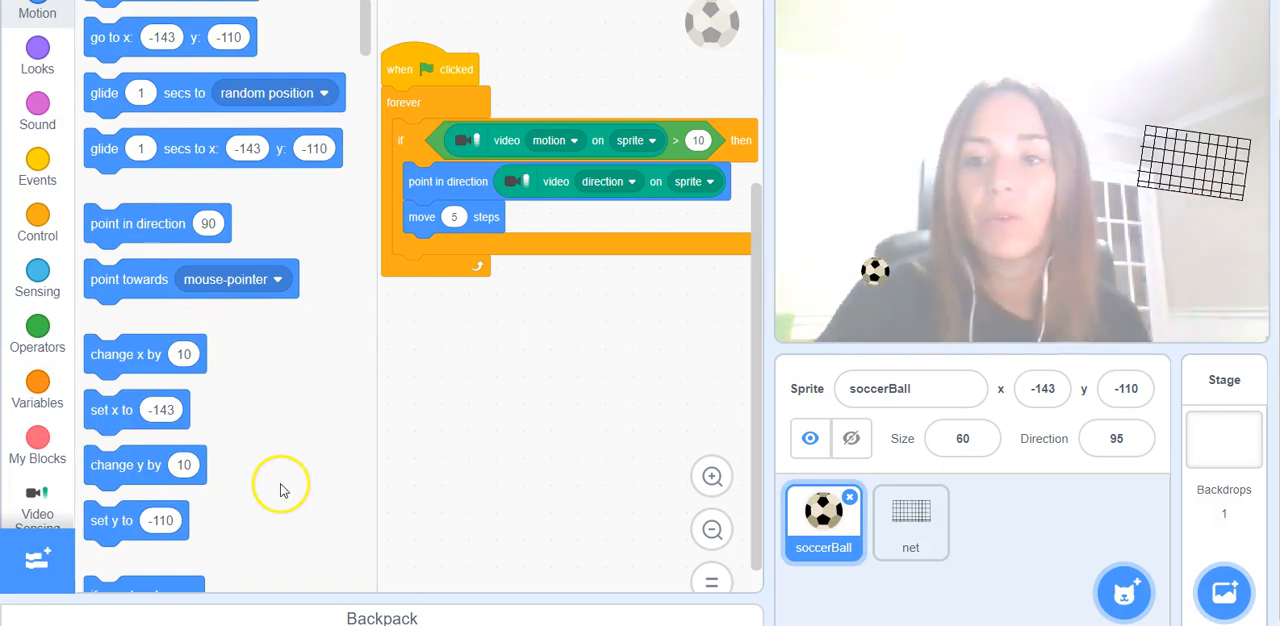
scroll("down", 3)
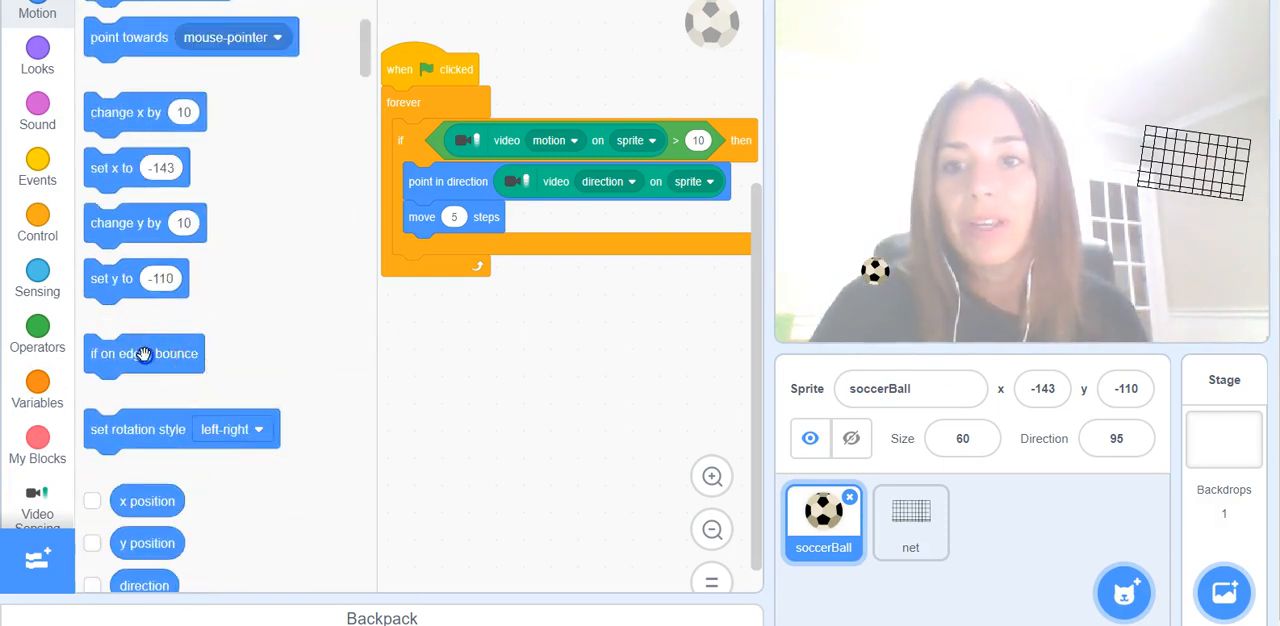
left_click_drag(143, 353, 453, 249)
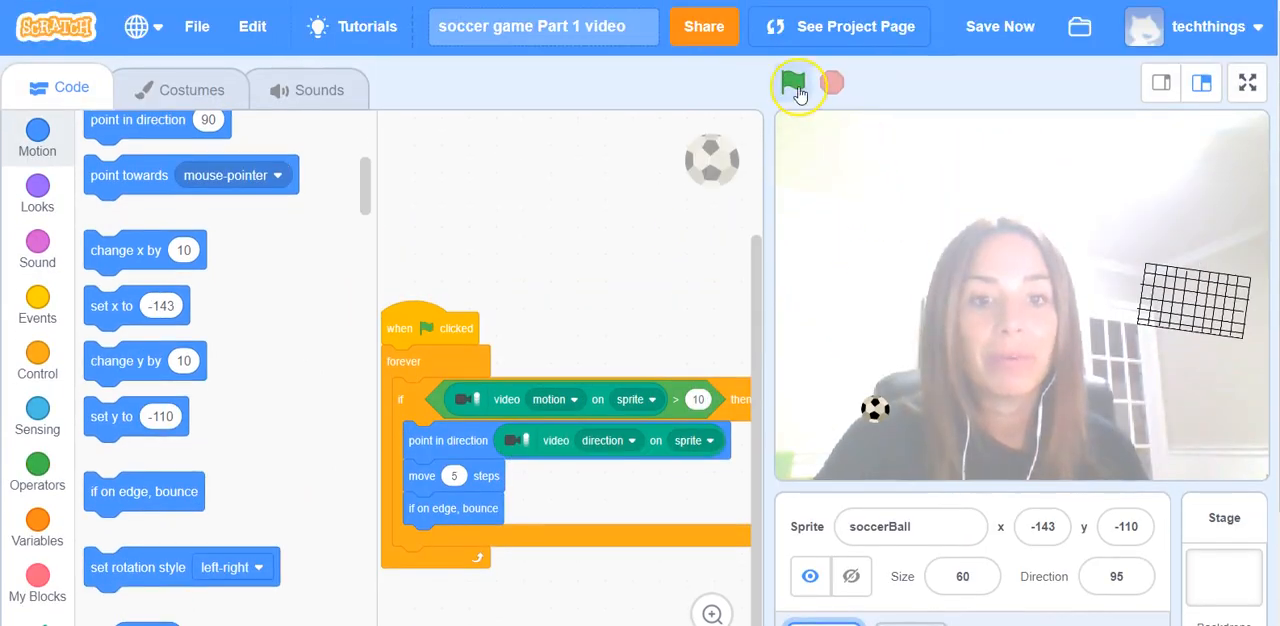
Run the script twice and push the ball around with hand motion on the webcam.
left_click(793, 83)
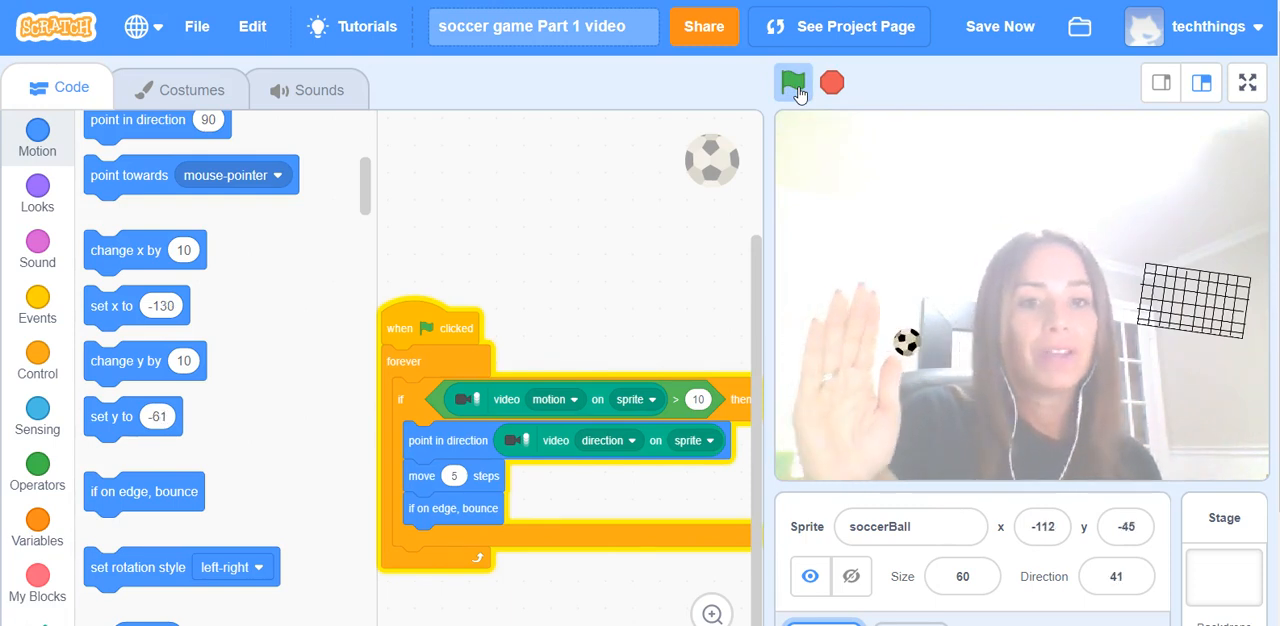
left_click(793, 82)
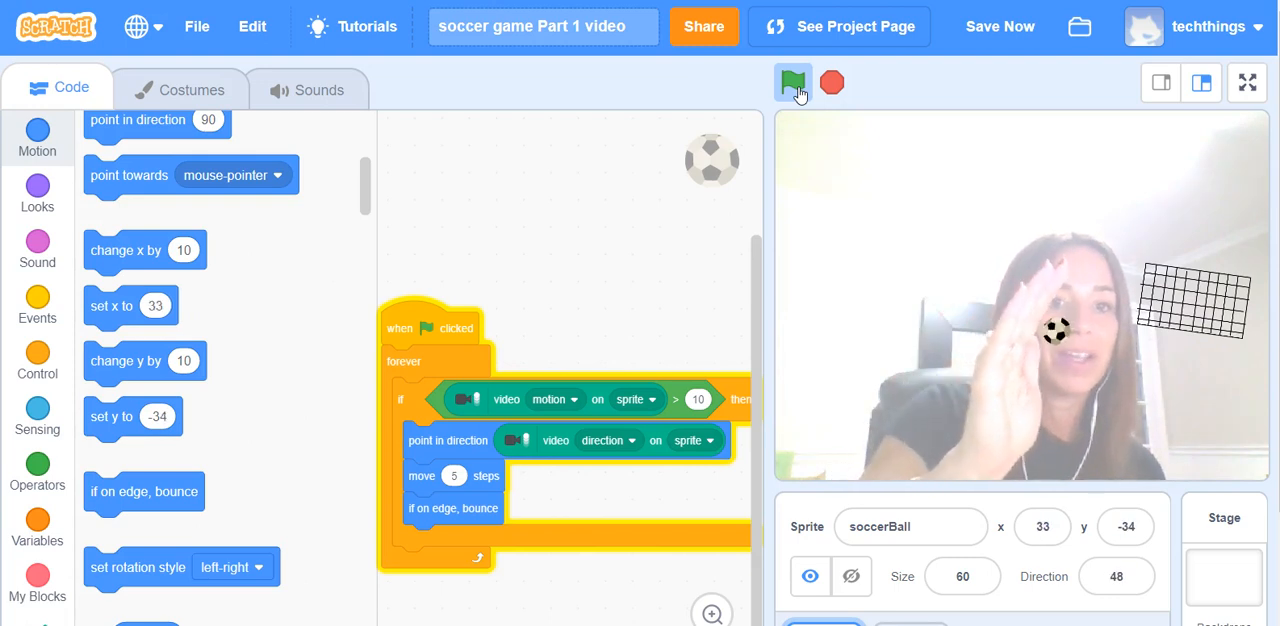